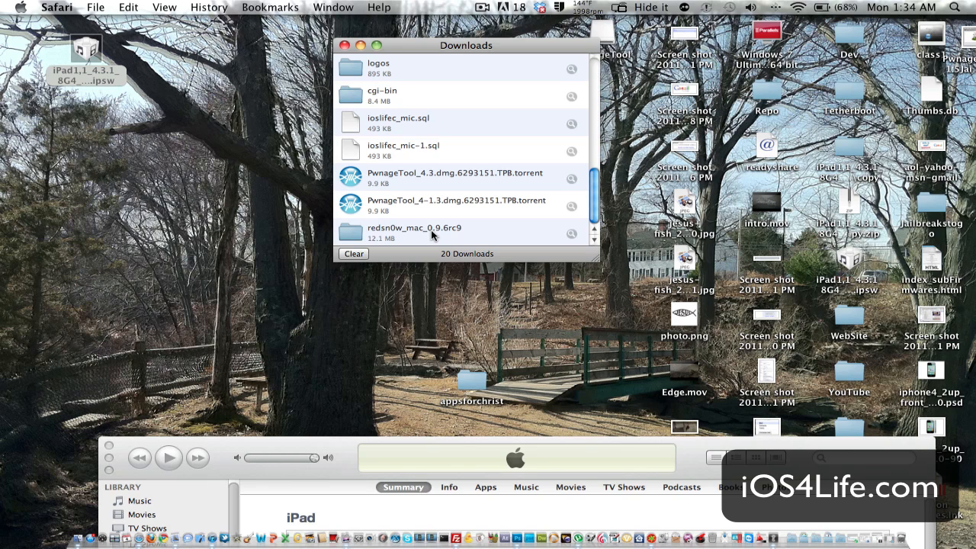
- Open the redsn0w_mac_0.9.6rc9 folder in Downloads and launch the redsn0w app inside it
click(85, 69)
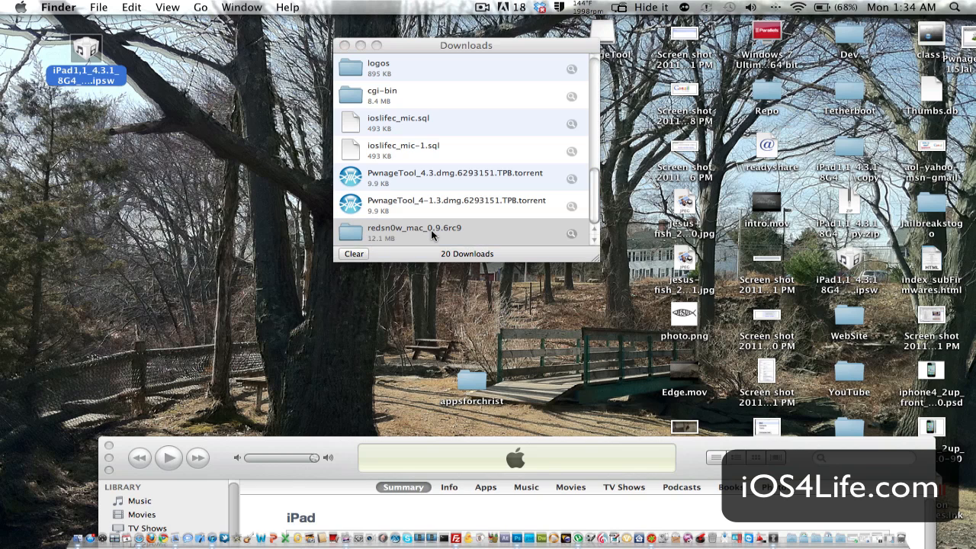
double_click(415, 228)
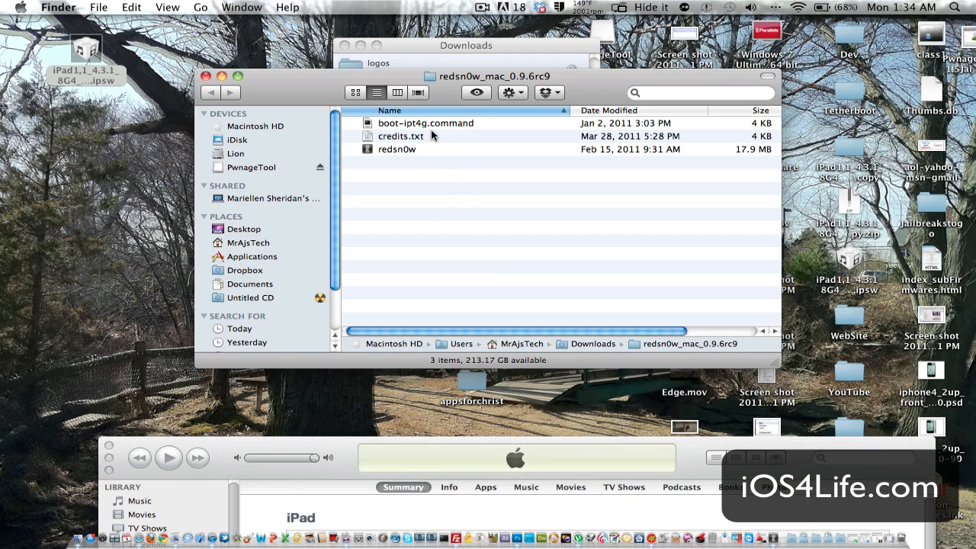
click(425, 122)
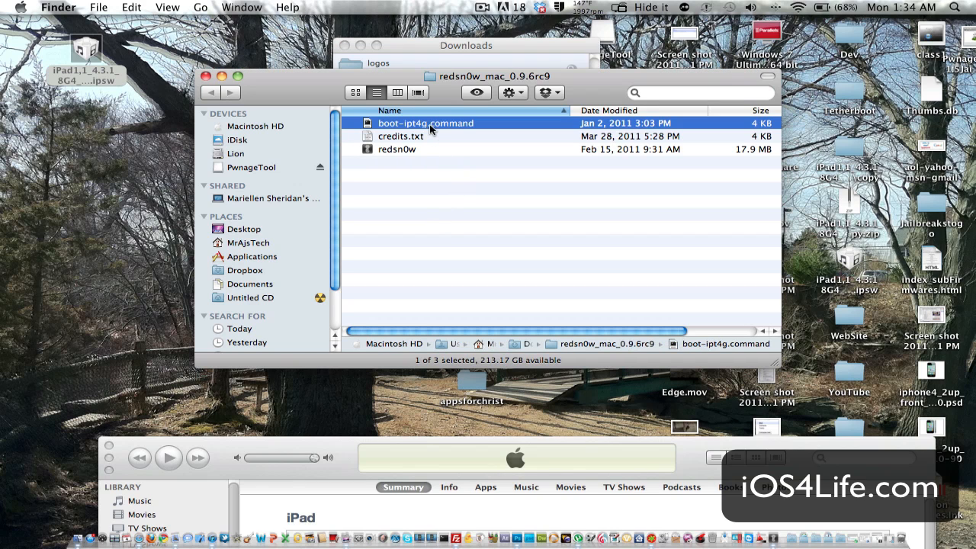
double_click(426, 122)
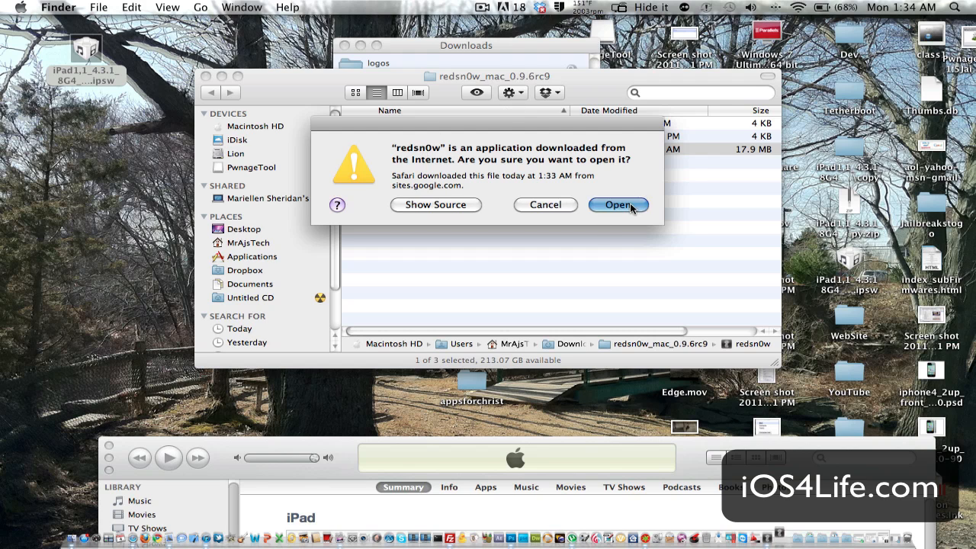
- Confirm the security warning so redsn0w 0.9.6rc9 launches to its welcome screen
click(620, 205)
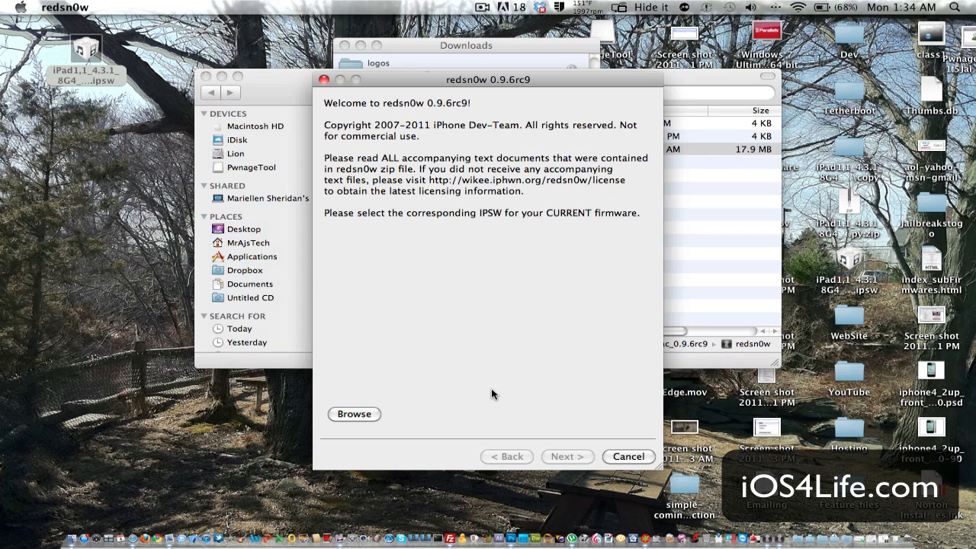
drag(488, 79, 484, 45)
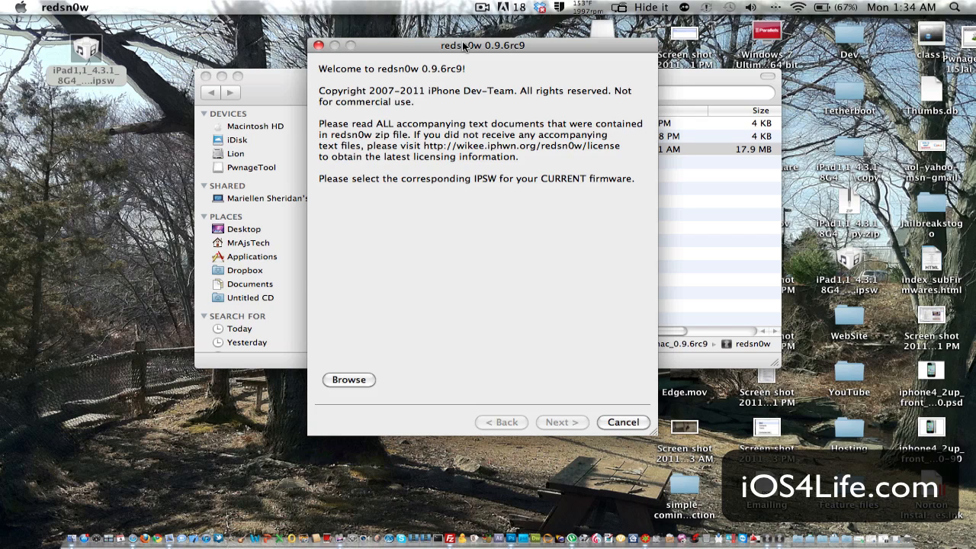
mouse_move(236, 27)
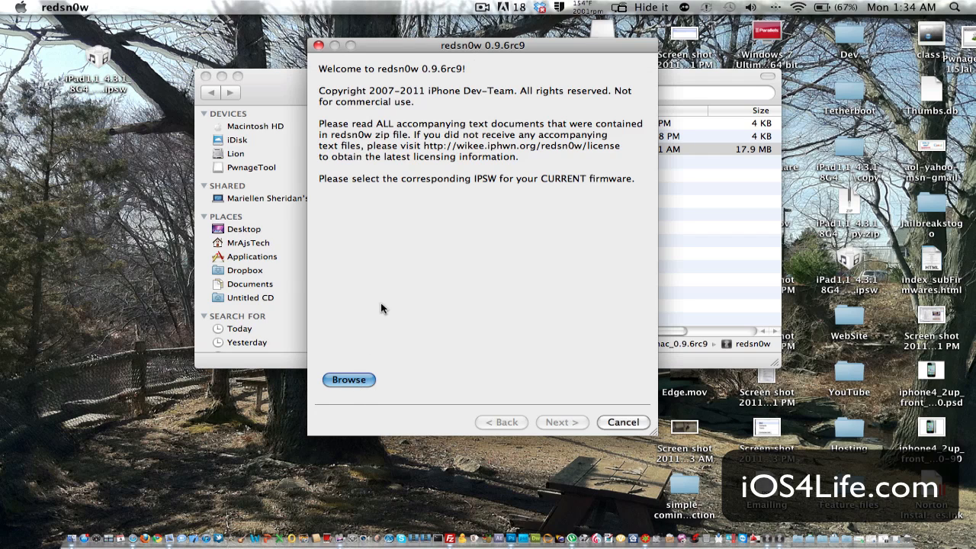
- Load iPad1,1_4.3.1_8G4_Restore.ipsw from the Desktop so redsn0w identifies the firmware
click(348, 378)
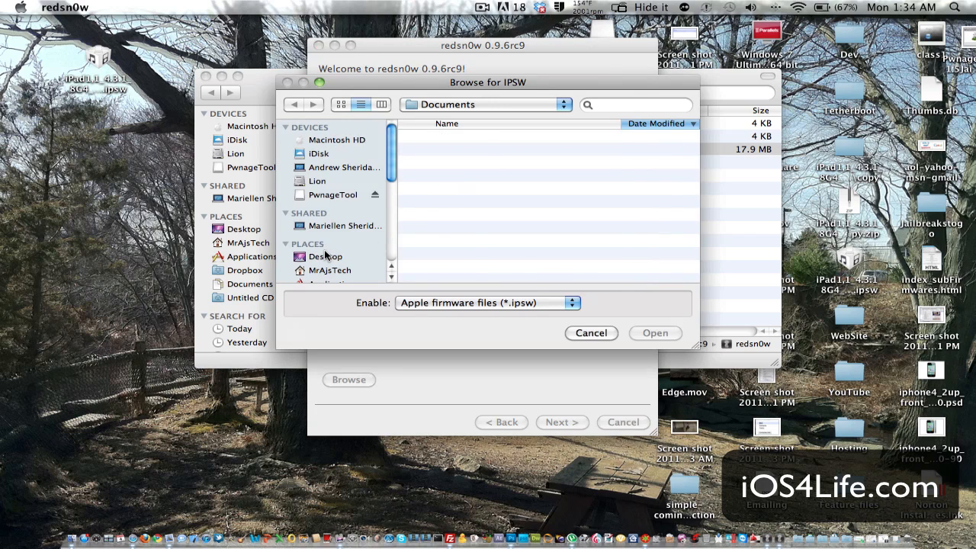
click(325, 256)
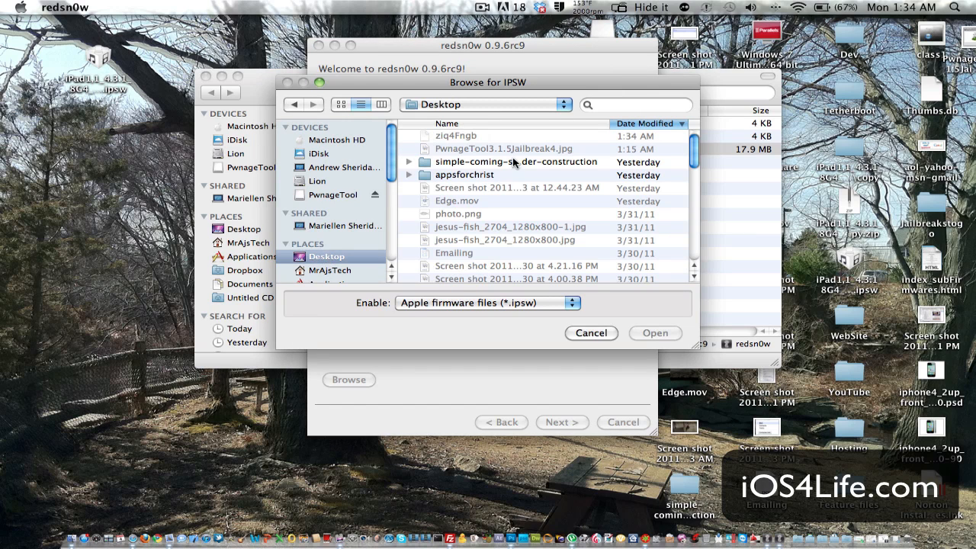
click(506, 223)
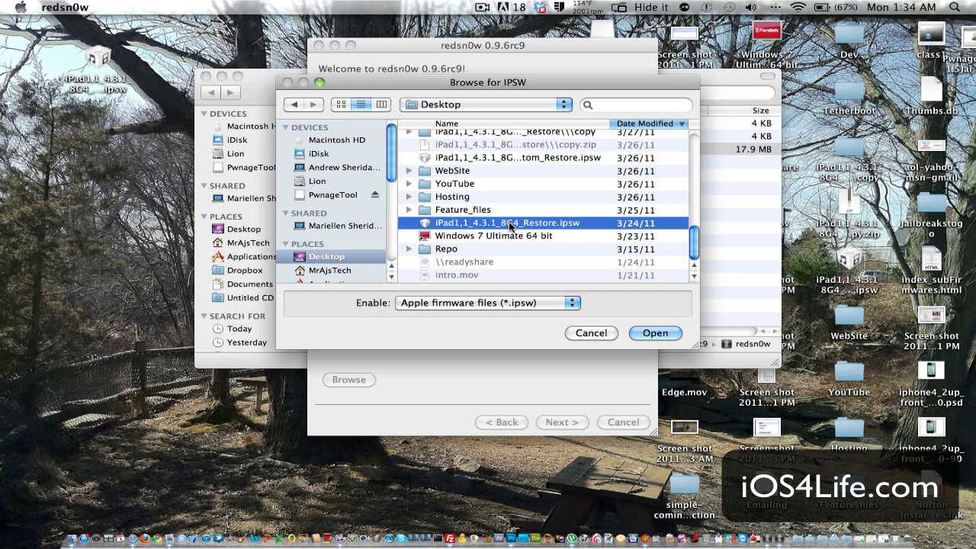
click(656, 332)
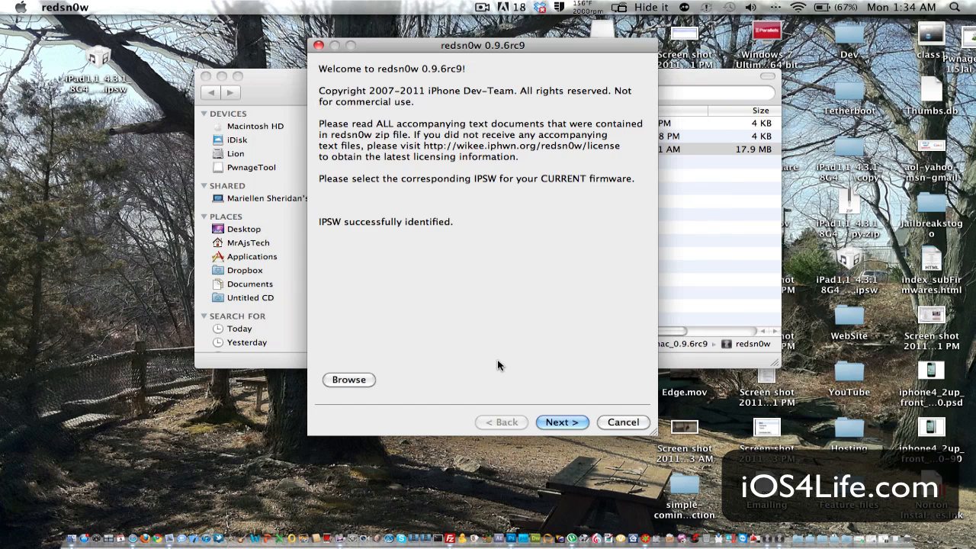
mouse_move(561, 418)
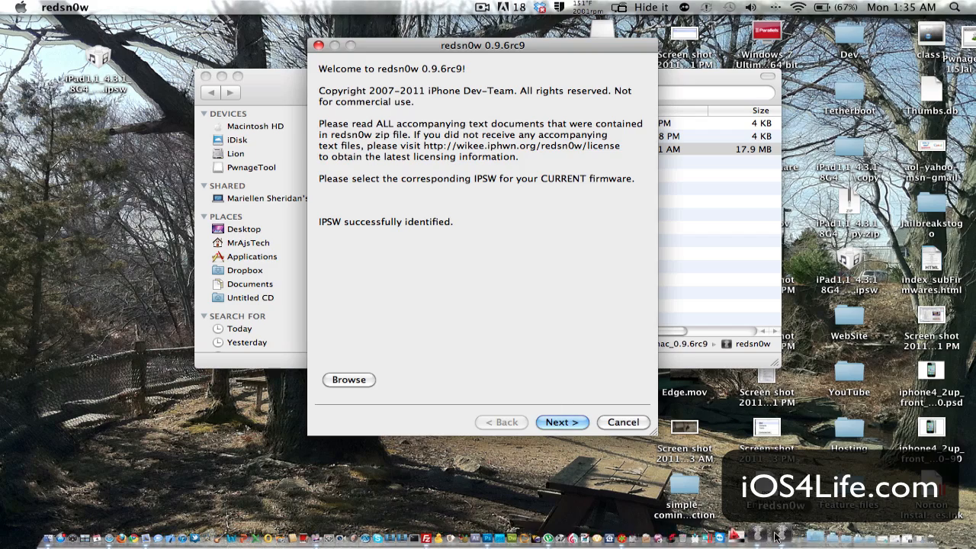
click(561, 421)
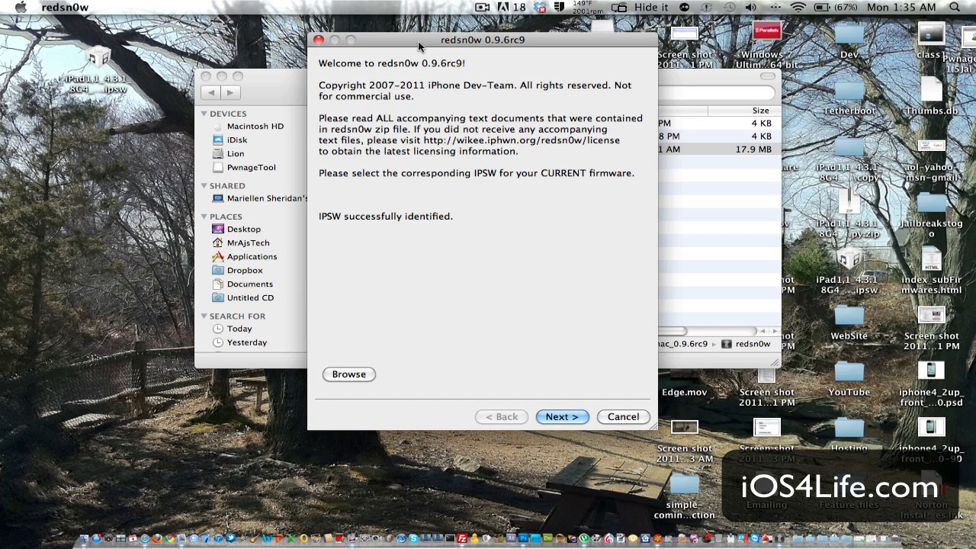
mouse_move(488, 261)
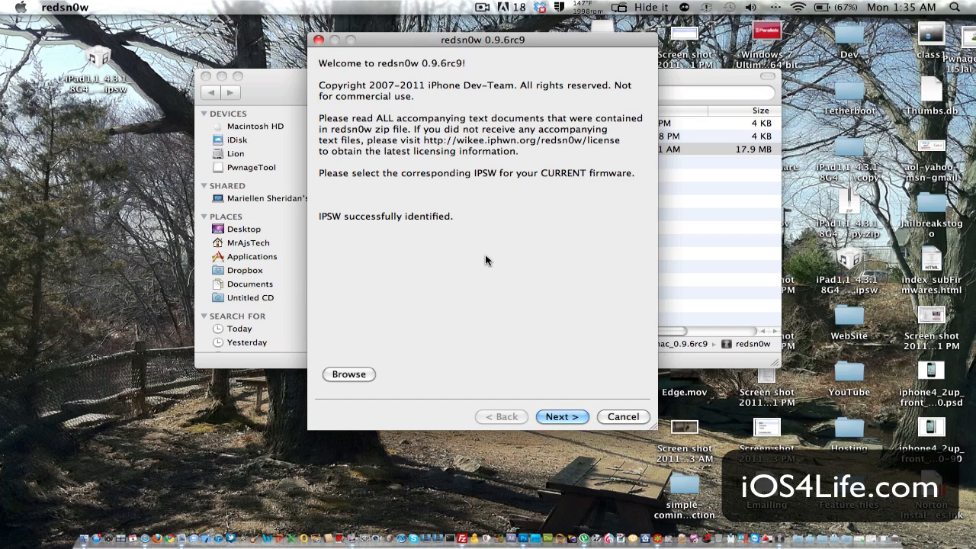
mouse_move(573, 448)
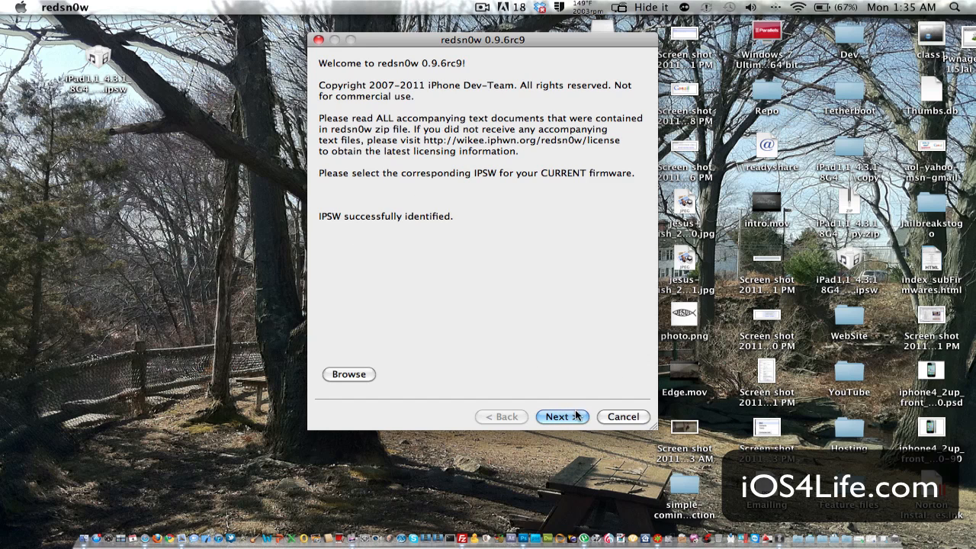
- Proceed through kernel patching and leave Install Cydia checked on the options screen
click(561, 417)
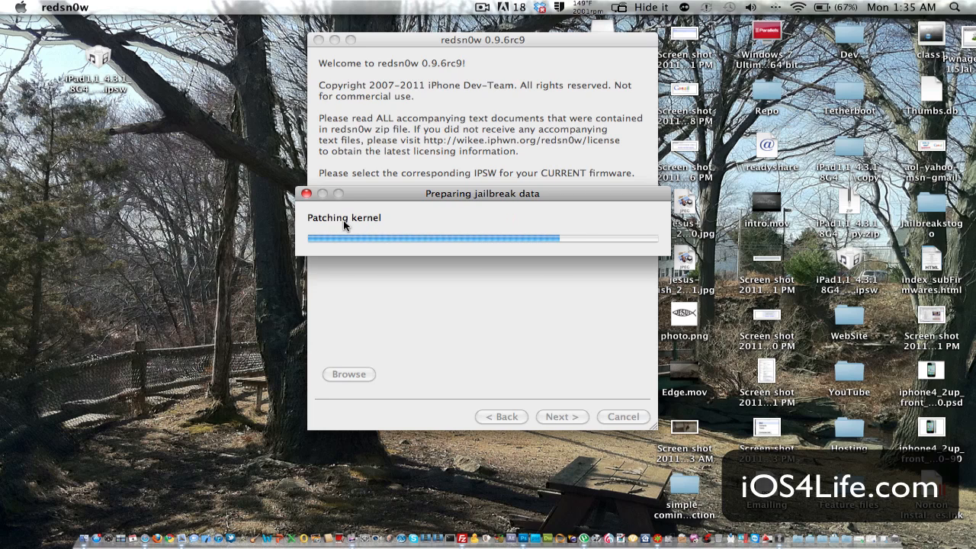
mouse_move(537, 256)
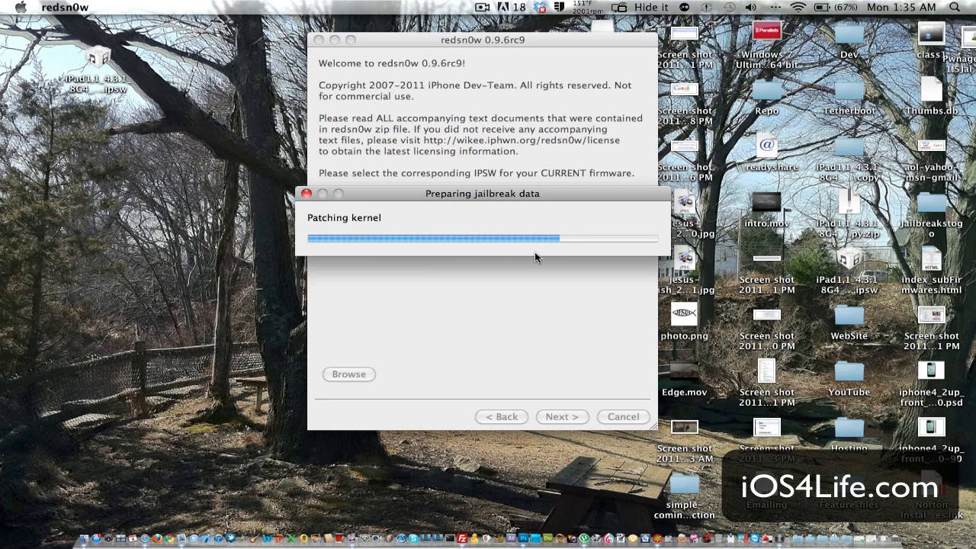
mouse_move(518, 253)
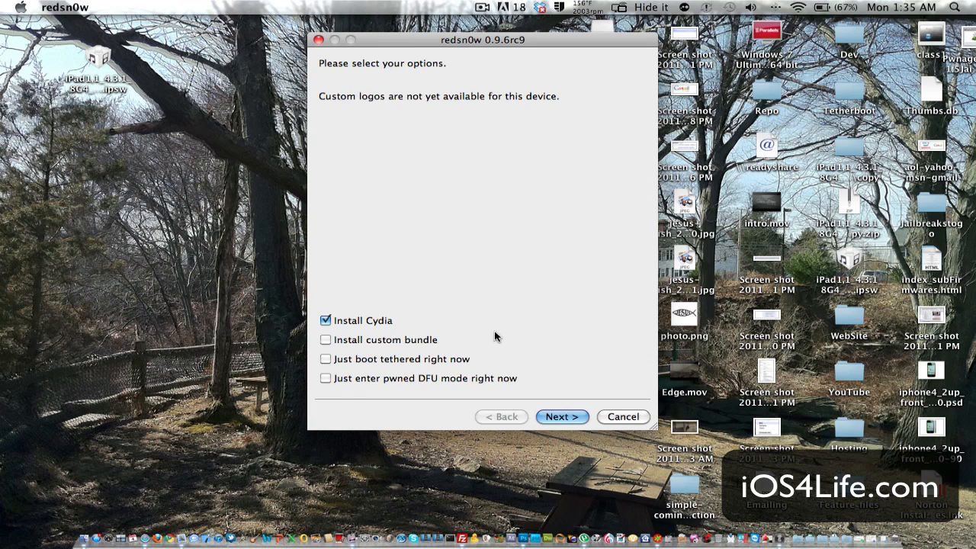
mouse_move(488, 344)
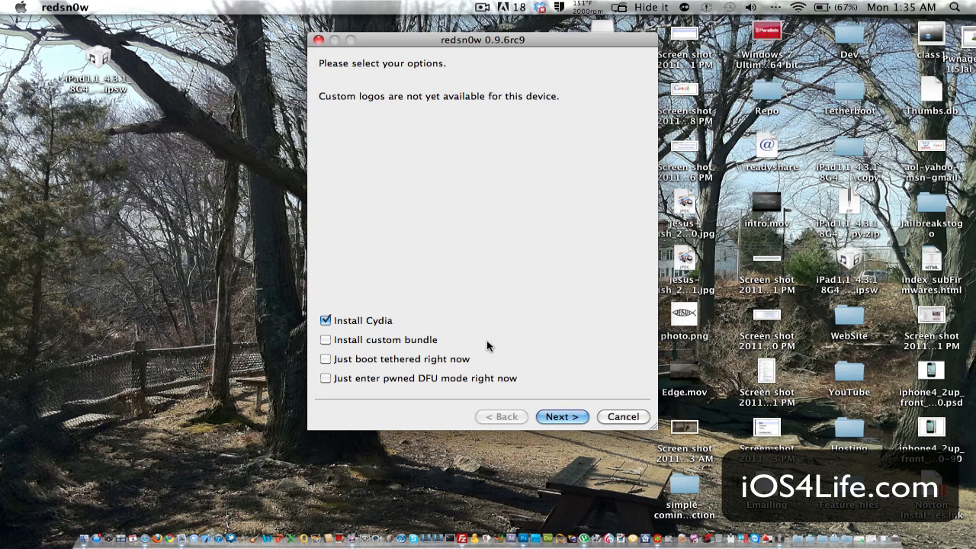
mouse_move(375, 352)
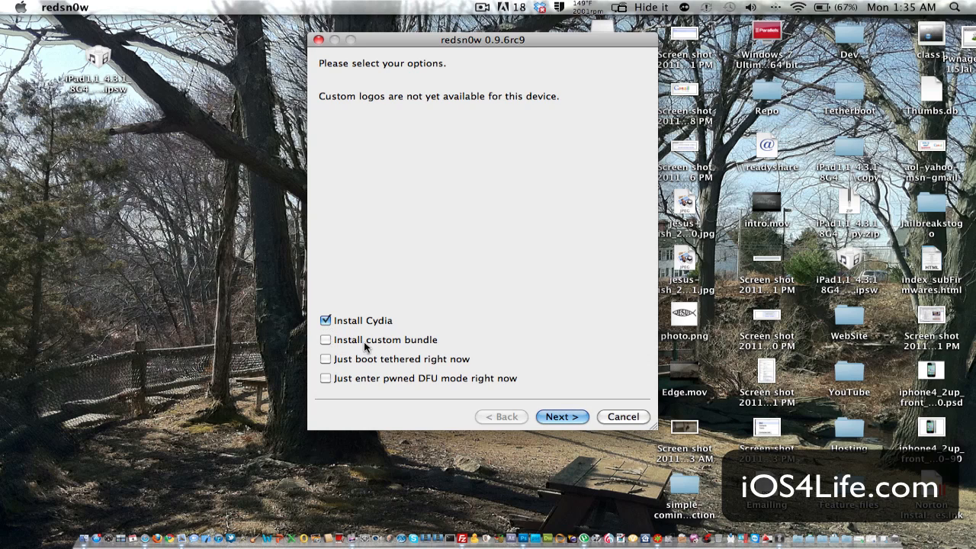
click(326, 320)
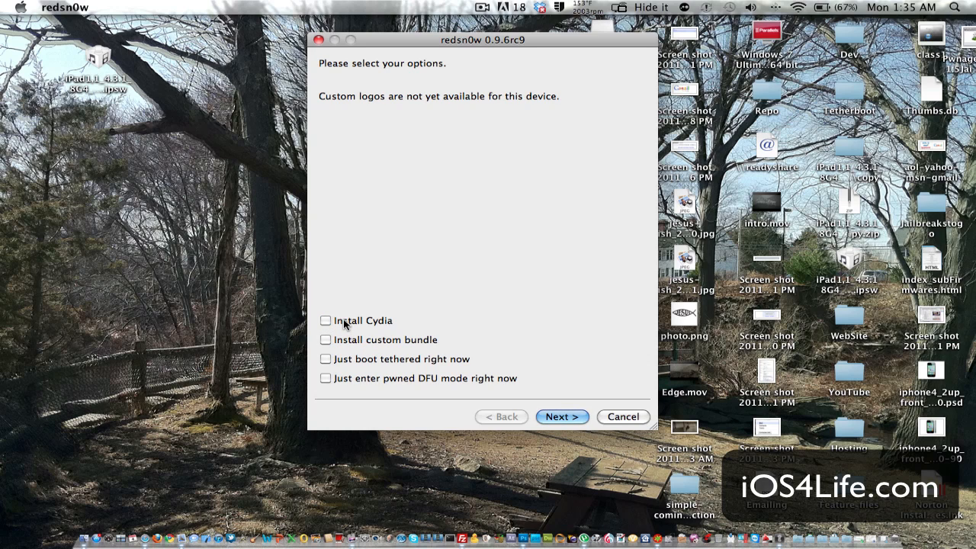
click(327, 320)
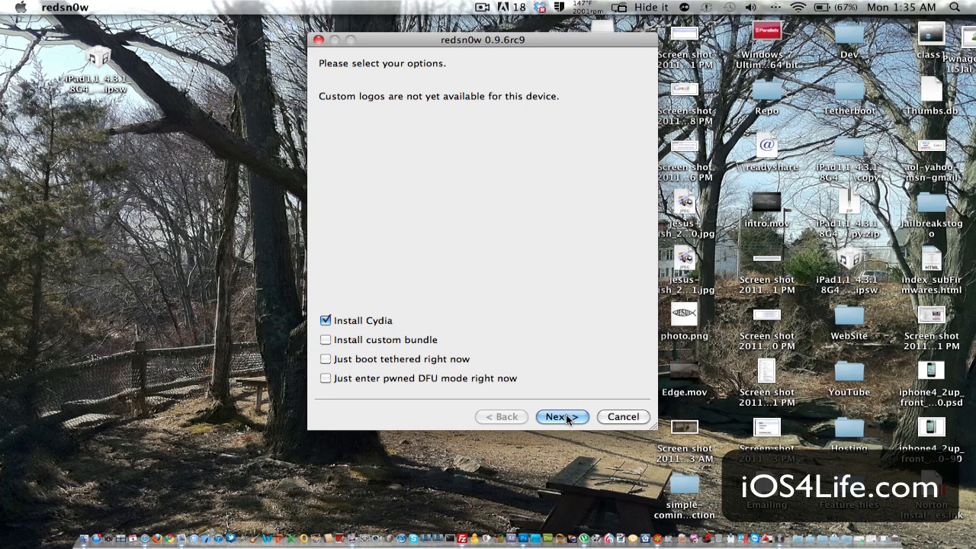
- Continue with Install Cydia selected to the power-off-and-plug-in prompt
click(561, 416)
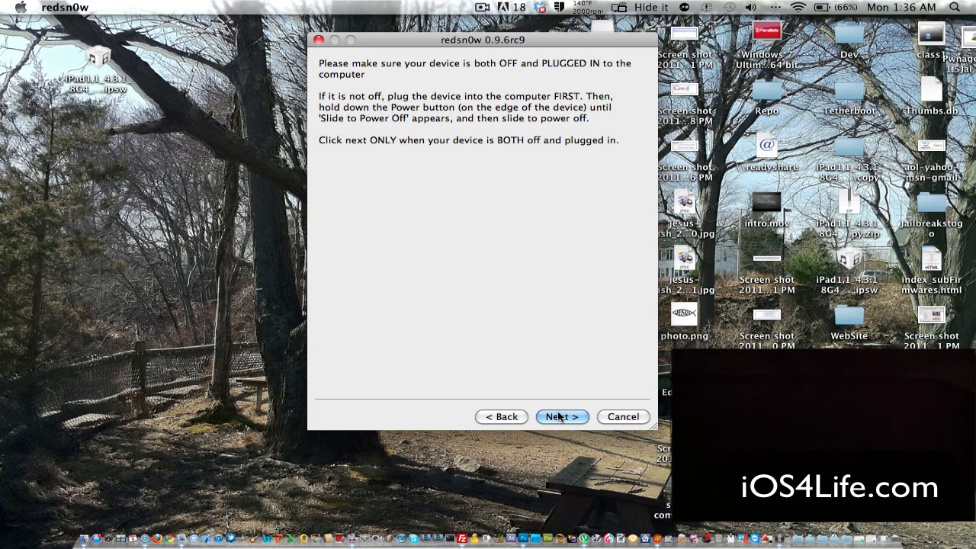
- Go through the DFU mode button instructions until redsn0w shows Jailbreaking..
click(562, 417)
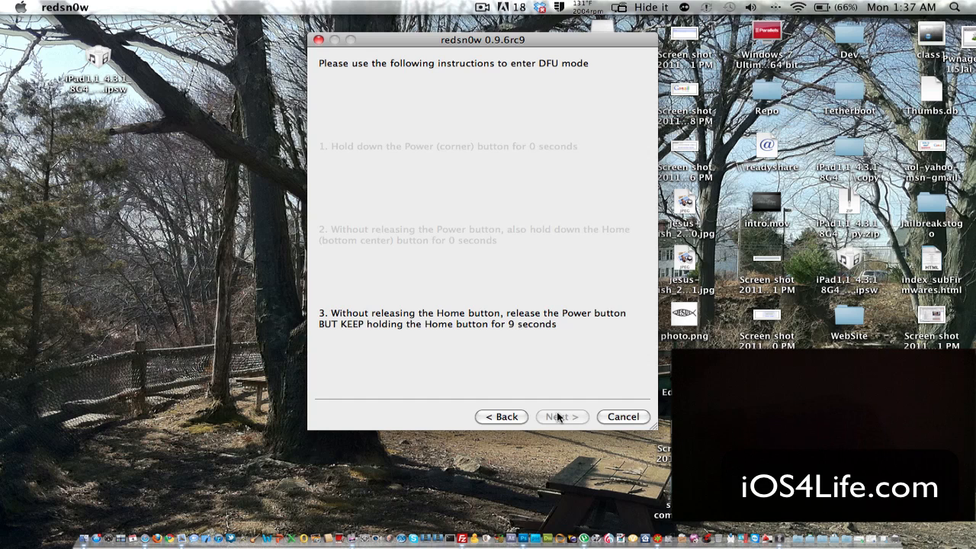
click(561, 417)
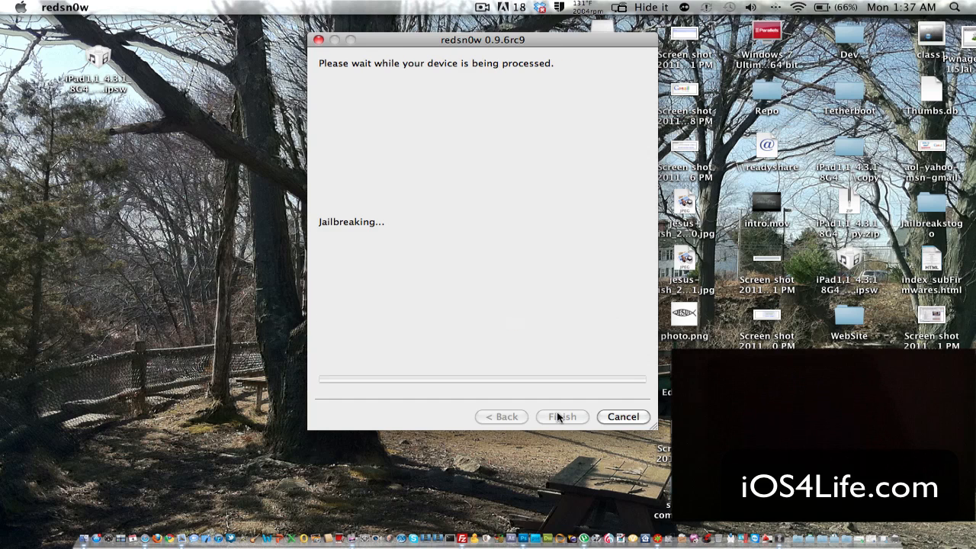